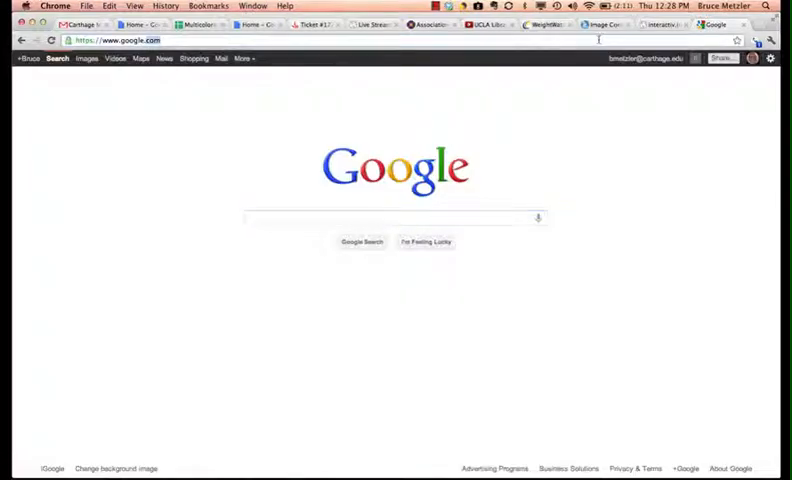
# Go to whentowork.com from the address bar to reach the WhenToWork home page.
pyautogui.click(116, 40)
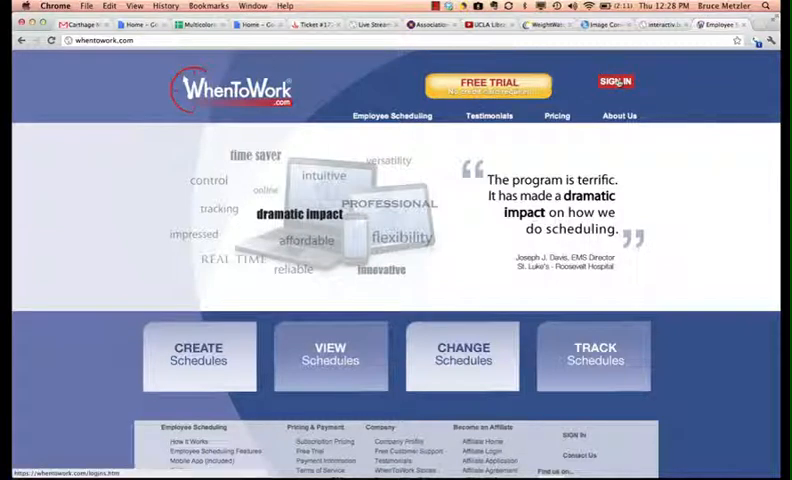
# Switch to Gmail and view the 'Your WhenToWork.com login information' email.
pyautogui.click(616, 80)
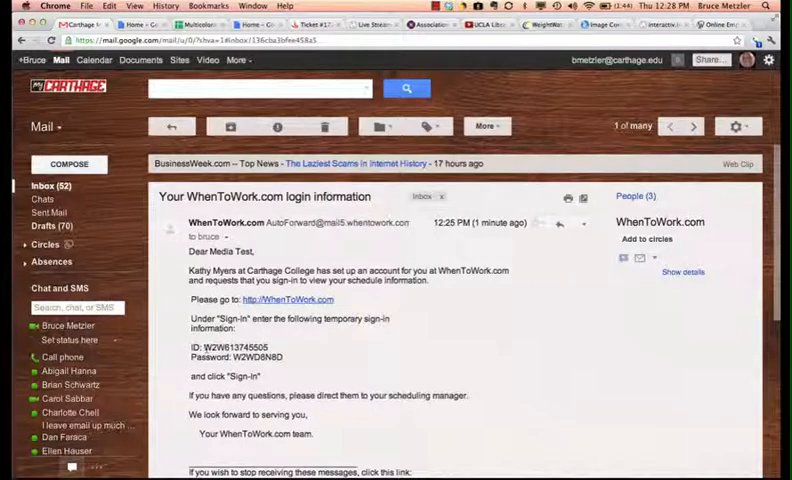
# Copy the temporary sign-in ID and password from the email, then return to the WhenToWork sign-in page.
pyautogui.doubleClick(228, 348)
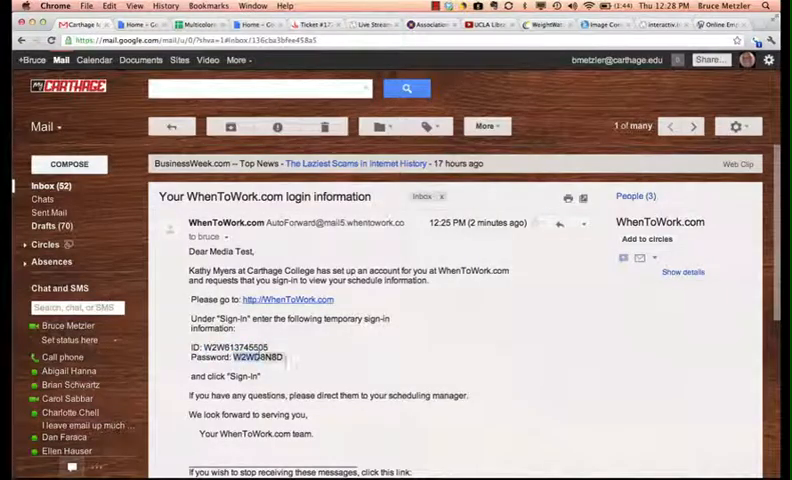
pyautogui.doubleClick(264, 356)
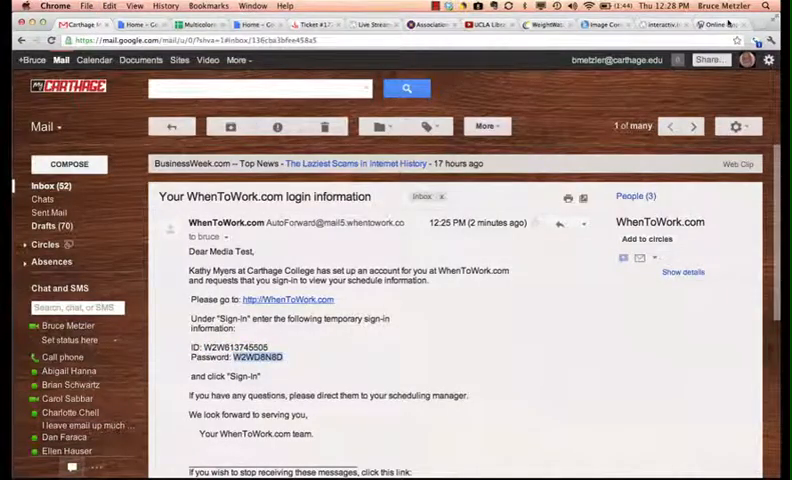
pyautogui.click(288, 300)
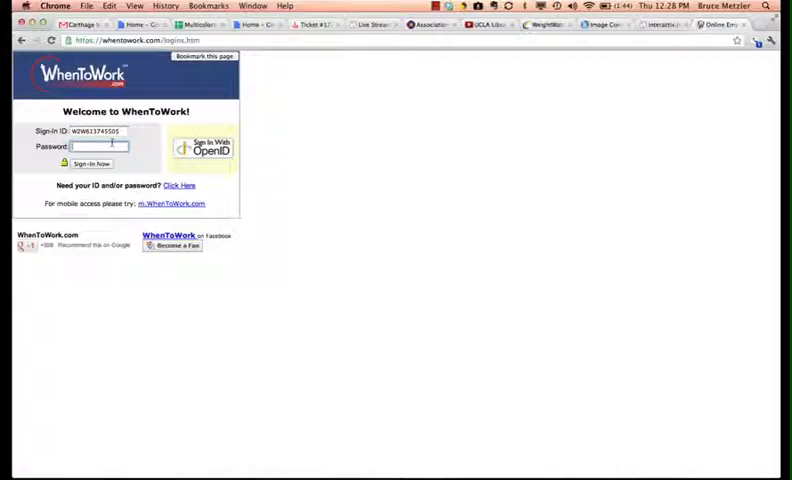
# Sign in with the temporary credentials and enter a new sign-in ID and confirmed password on Step 1.
pyautogui.click(92, 164)
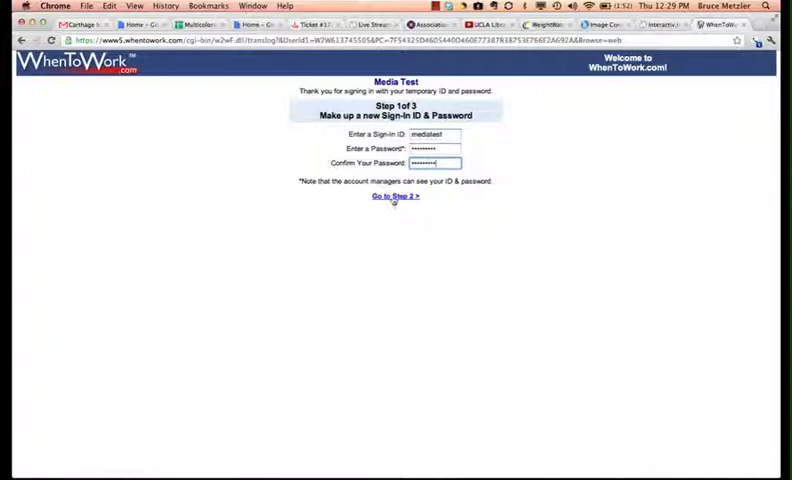
pyautogui.click(392, 196)
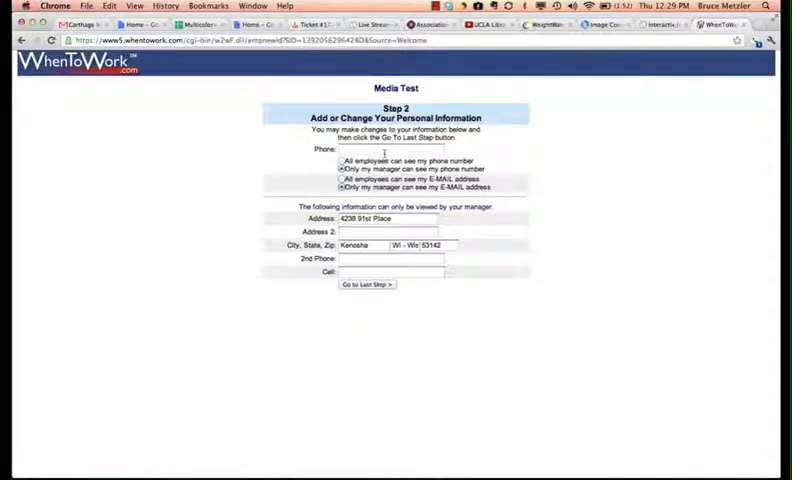
pyautogui.click(390, 148)
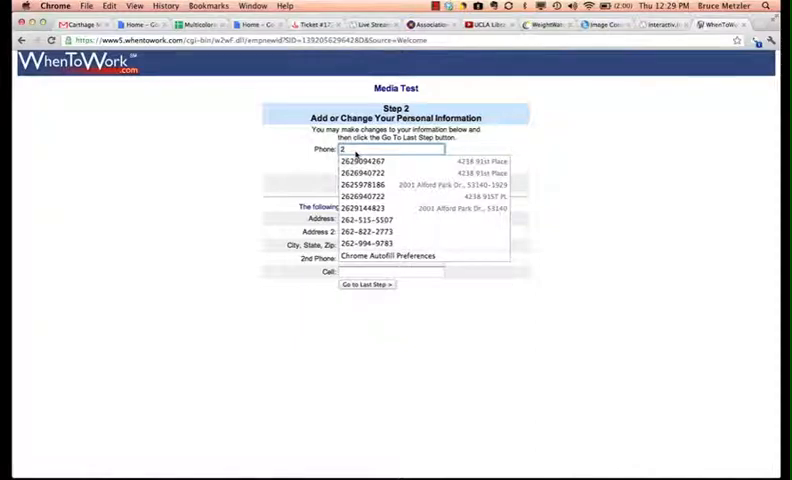
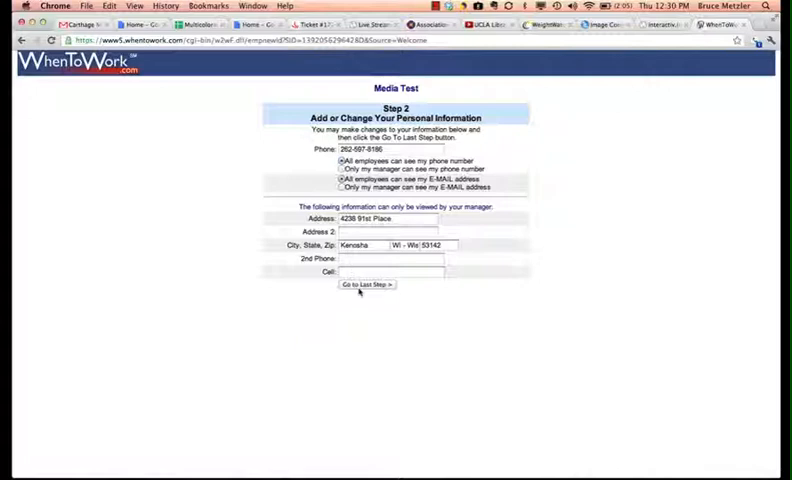
# Go to the last setup step and continue to the Welcome Media Test home page.
pyautogui.click(366, 284)
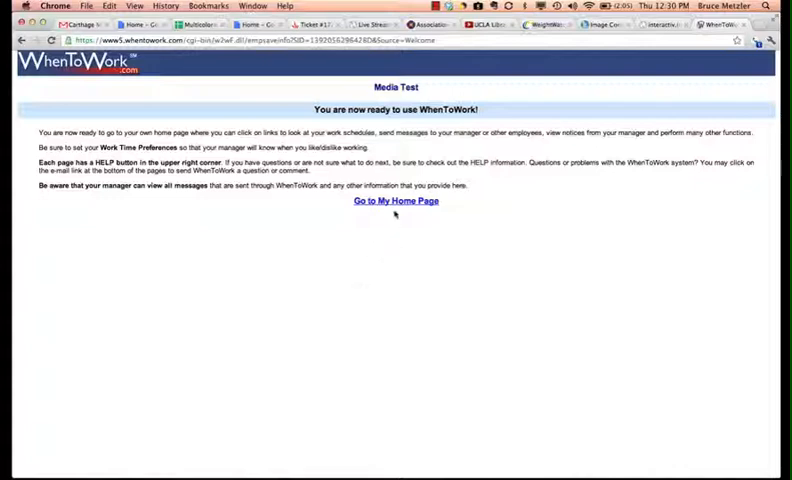
pyautogui.click(396, 200)
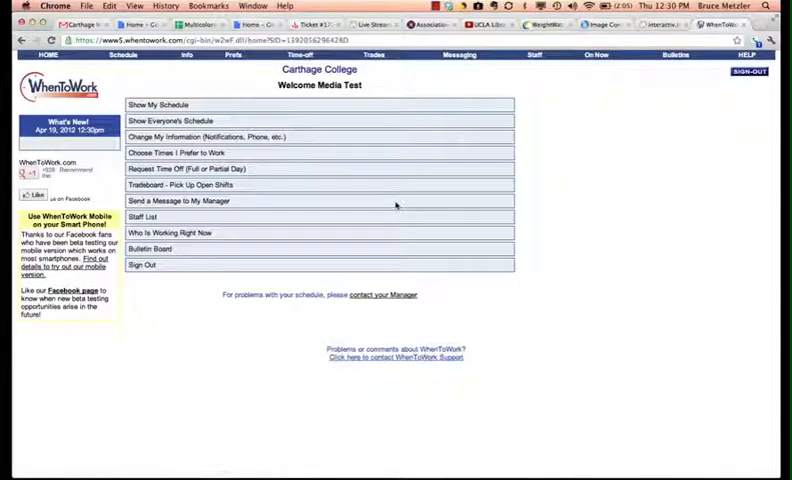